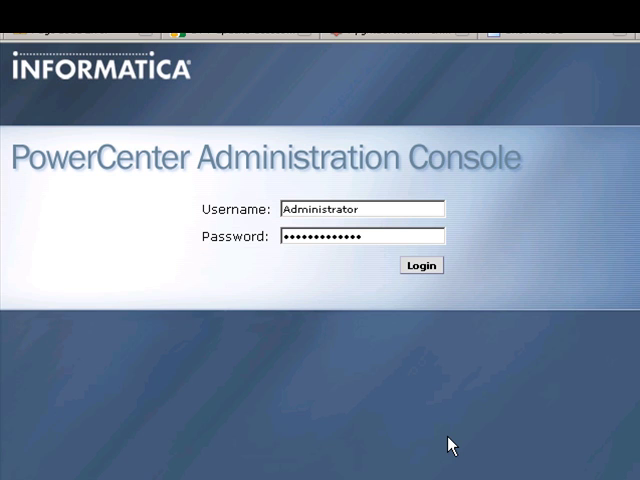
Sign in to the Administration Console with the Administrator credentials
left_click(421, 265)
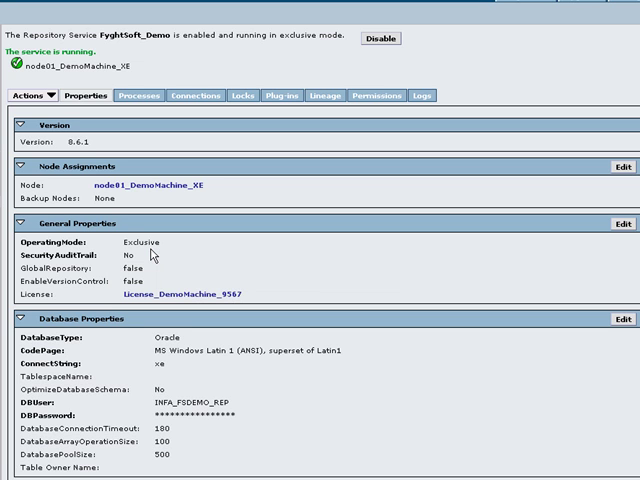
mouse_move(150, 255)
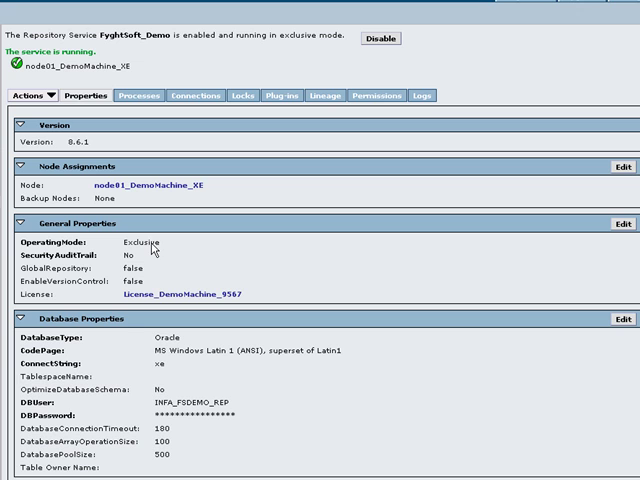
mouse_move(410, 320)
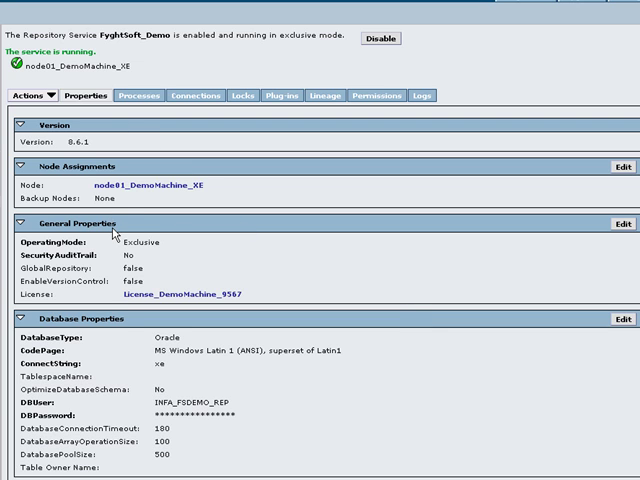
mouse_move(345, 247)
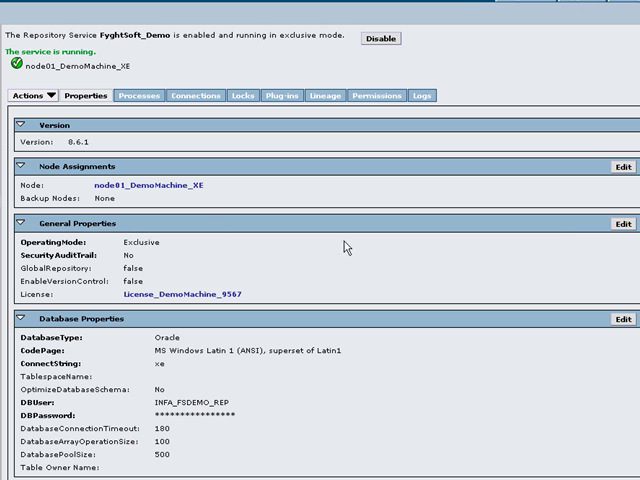
mouse_move(621, 226)
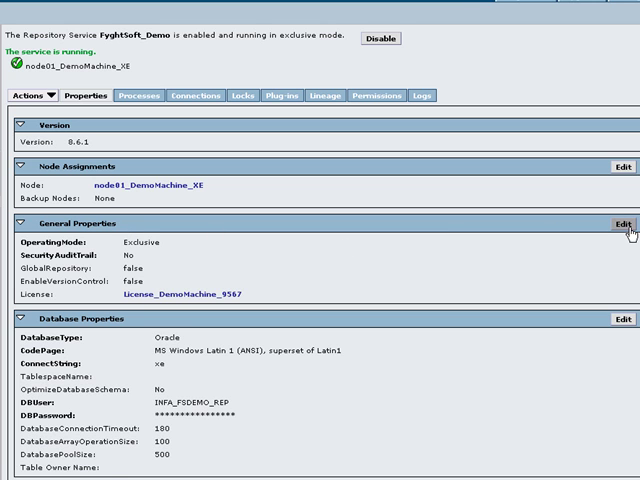
left_click(620, 234)
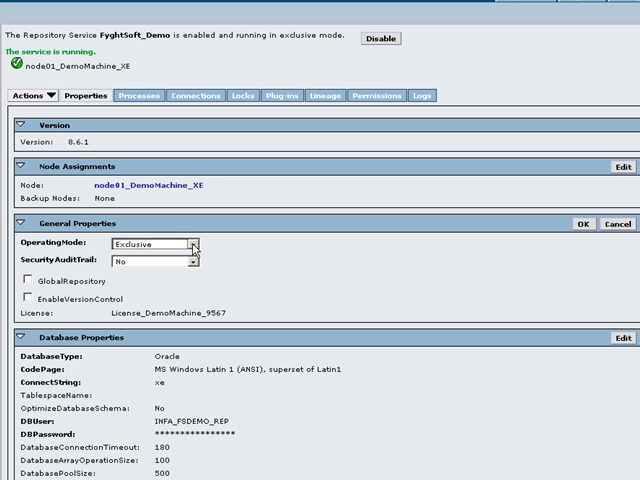
left_click(195, 243)
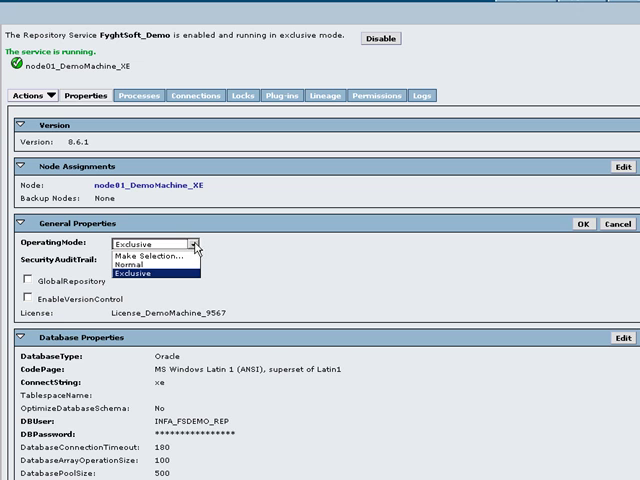
left_click(148, 271)
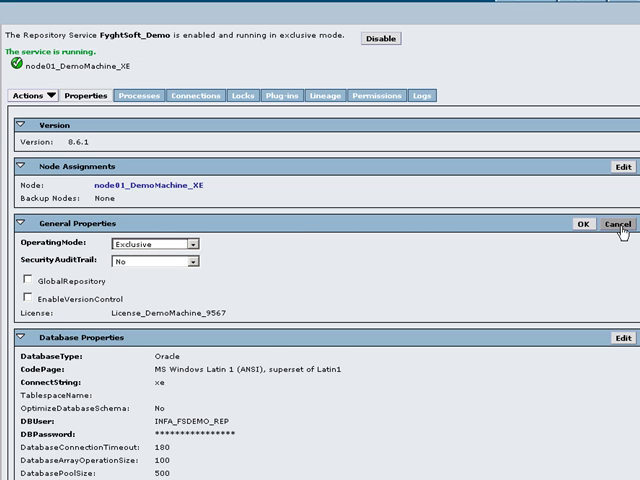
left_click(619, 224)
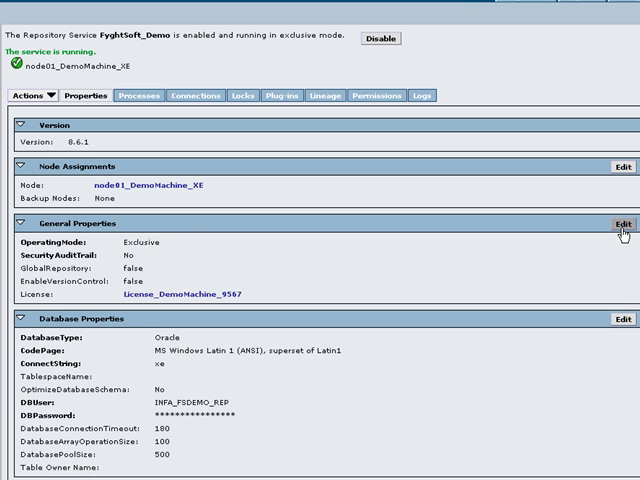
mouse_move(623, 224)
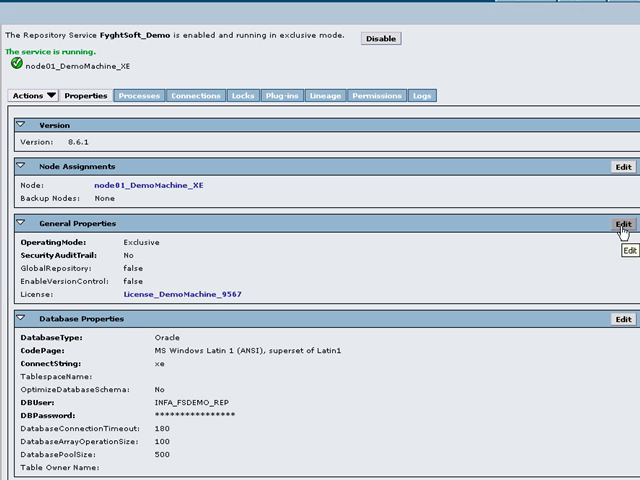
mouse_move(622, 230)
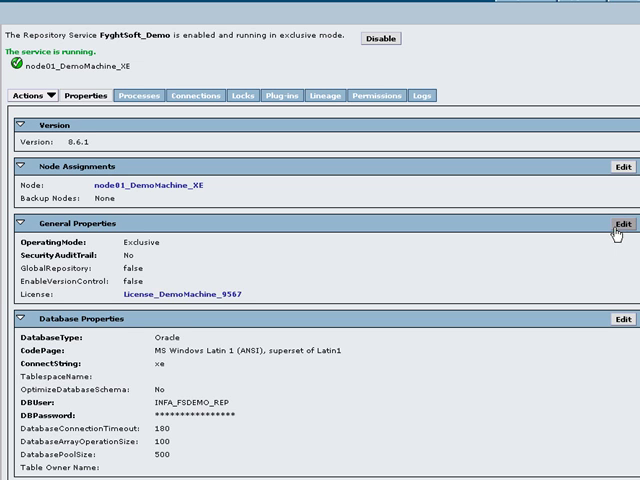
mouse_move(590, 262)
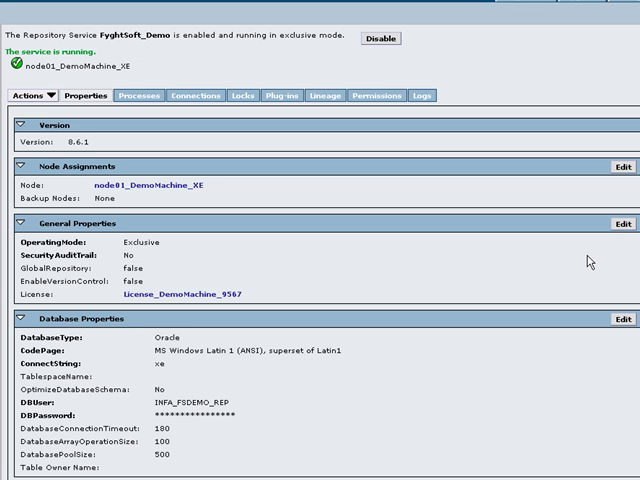
mouse_move(401, 266)
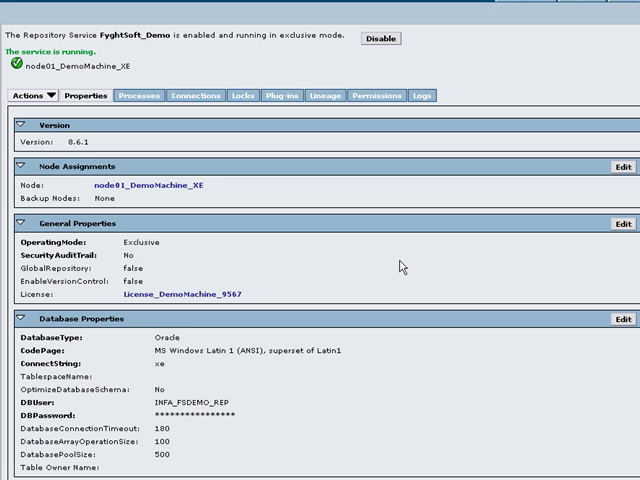
mouse_move(393, 263)
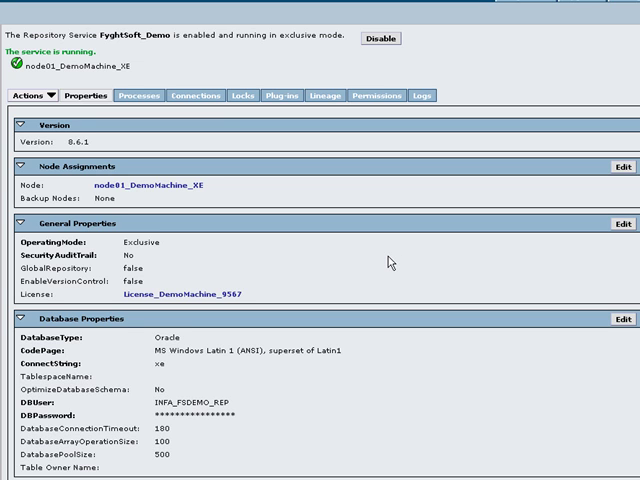
mouse_move(388, 264)
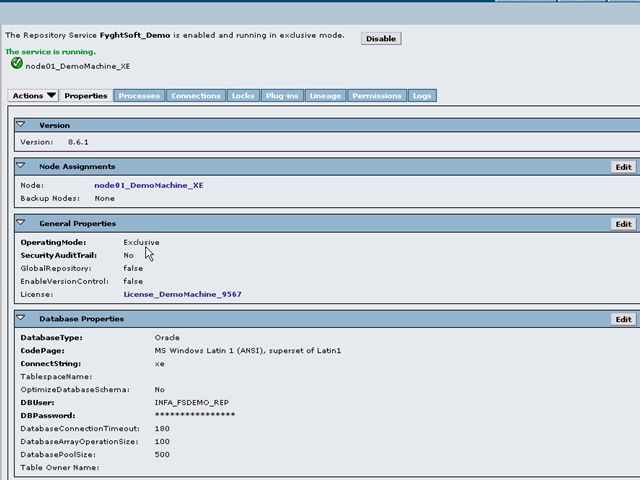
mouse_move(239, 166)
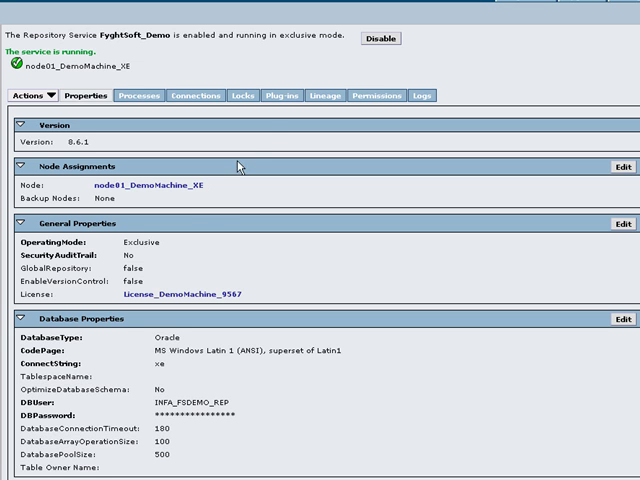
mouse_move(288, 96)
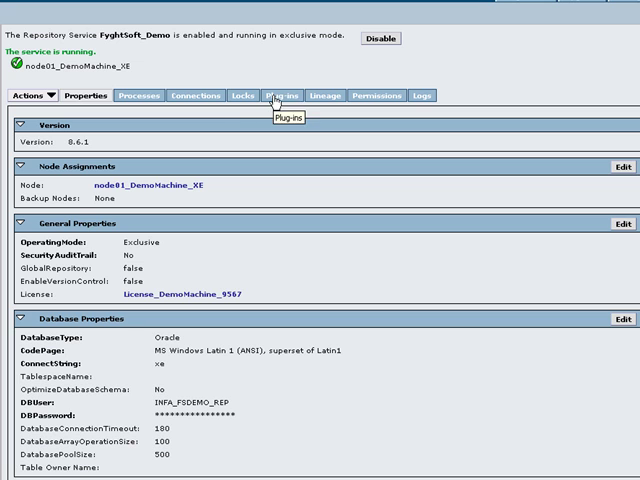
Open the FyghtSoft_Demo Plug-ins tab and the Register plug-in form's file browser
left_click(281, 96)
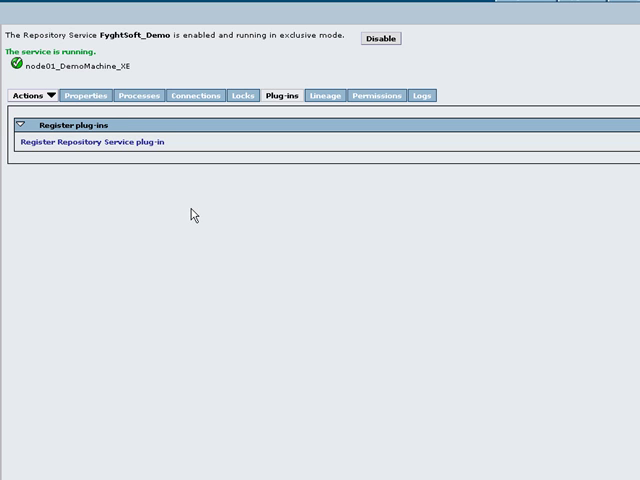
mouse_move(150, 155)
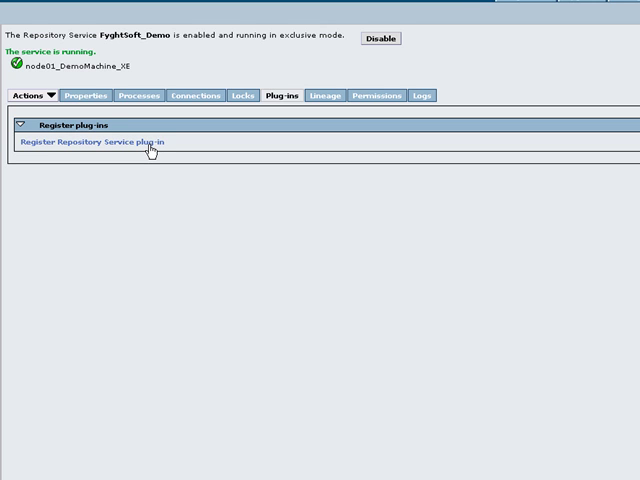
left_click(106, 142)
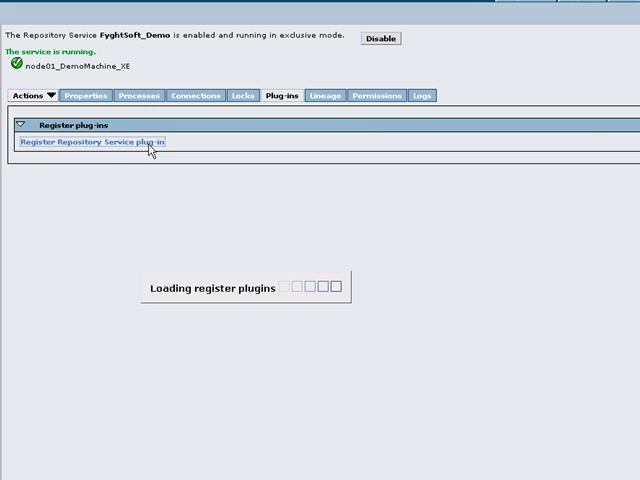
left_click(99, 142)
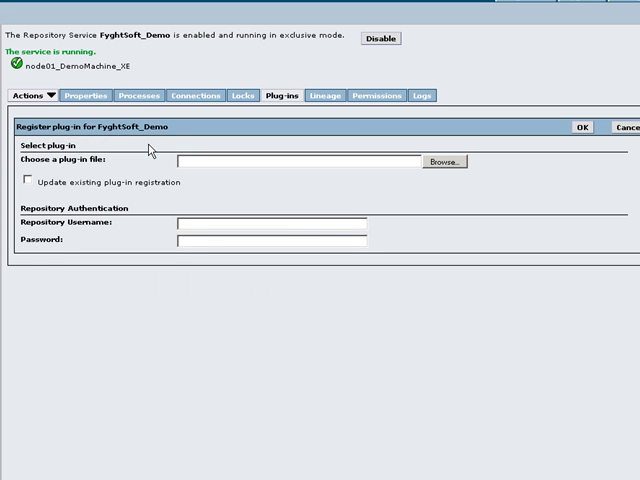
mouse_move(260, 136)
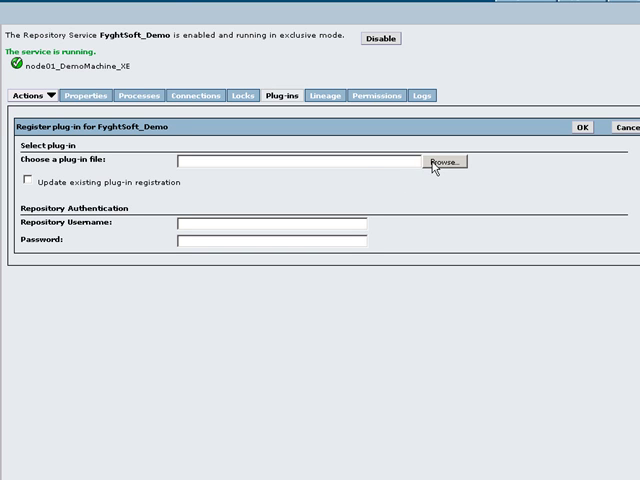
left_click(438, 161)
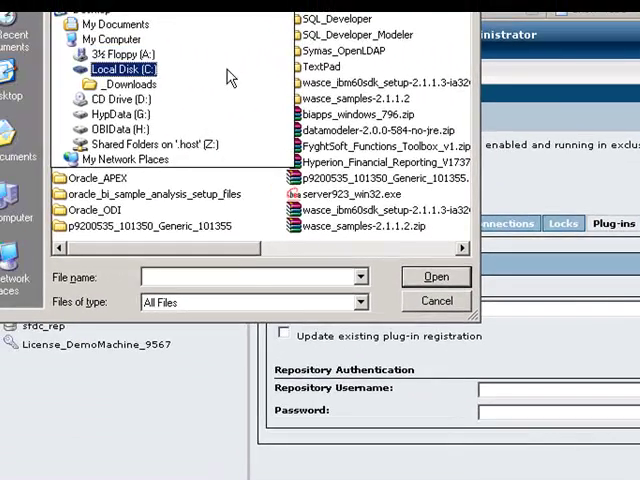
Choose GUIDGenerator_Function_PlugIn.xml from C:\FyghtSoft_Functions_Toolbox_v1\Plug-Ins
double_click(124, 68)
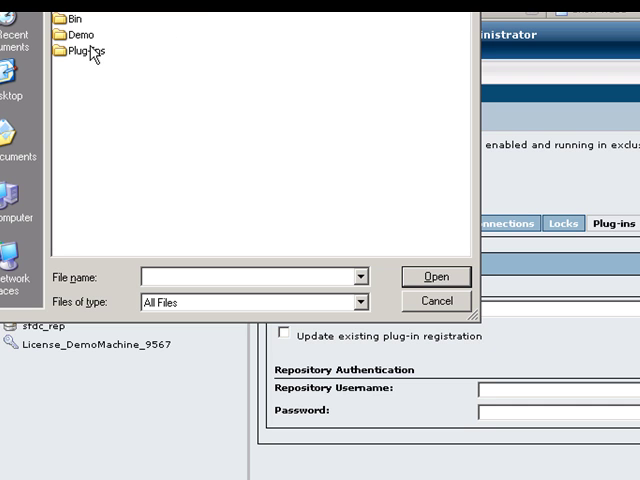
mouse_move(83, 52)
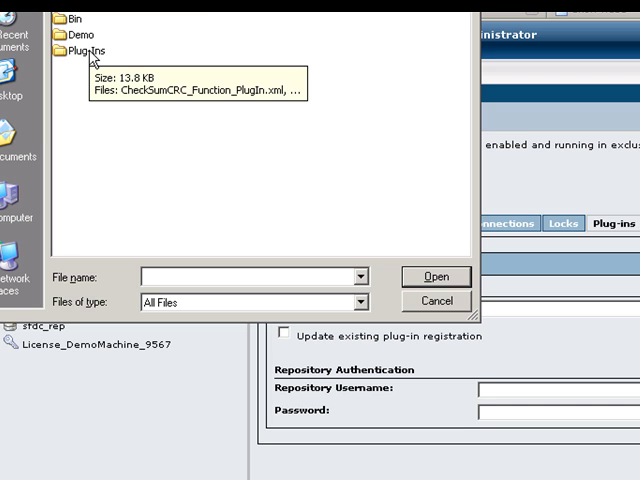
double_click(85, 46)
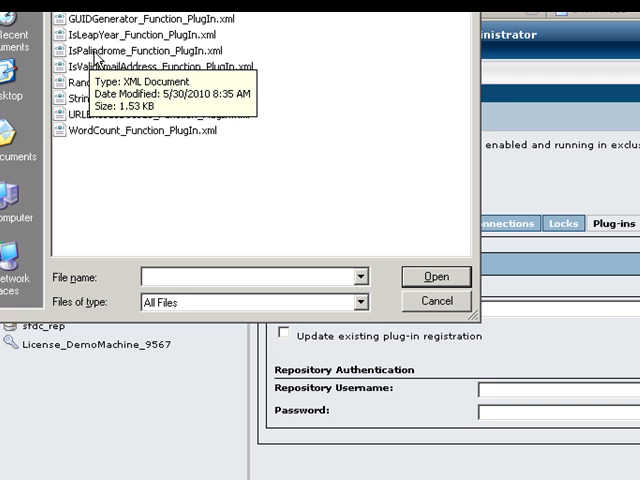
mouse_move(160, 105)
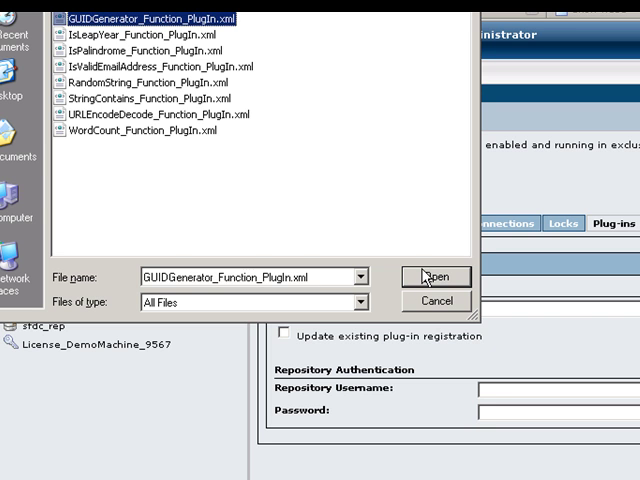
left_click(434, 277)
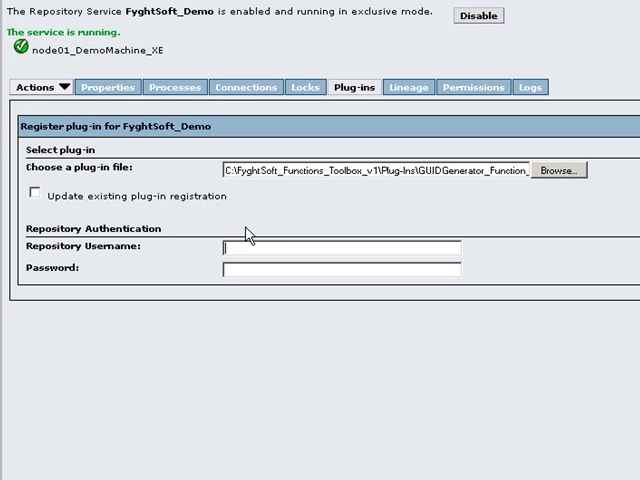
Enter the Administrator repository login, submit the registration and view the detailed results
type("Administrator")
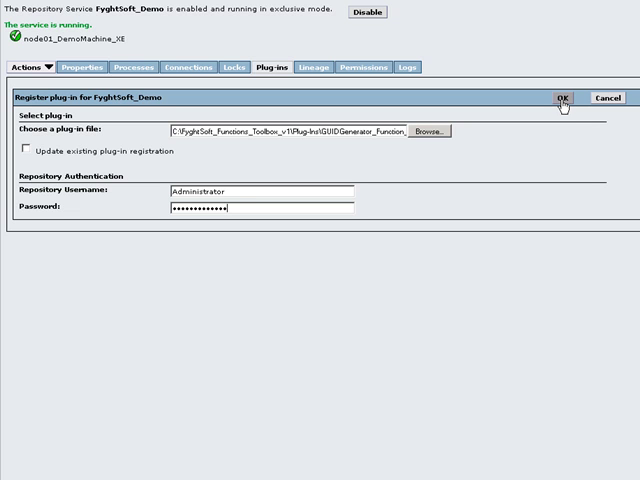
left_click(558, 98)
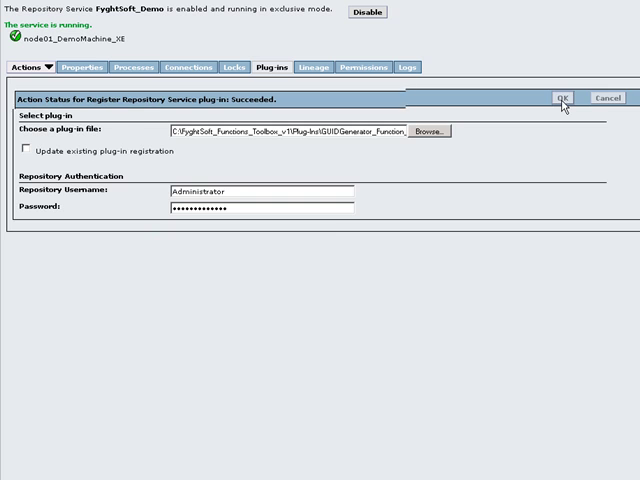
left_click(558, 98)
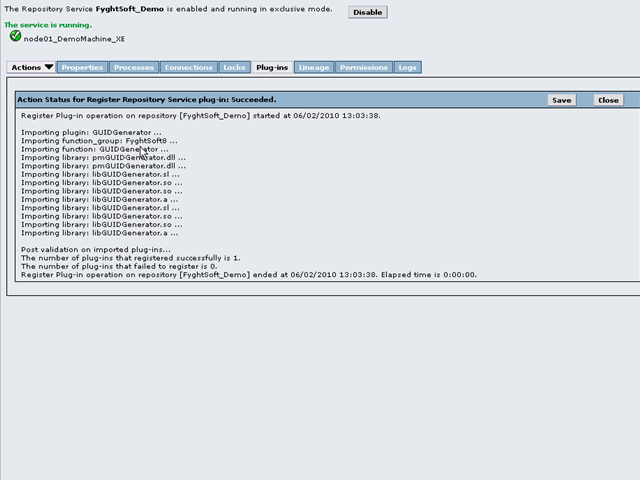
mouse_move(52, 262)
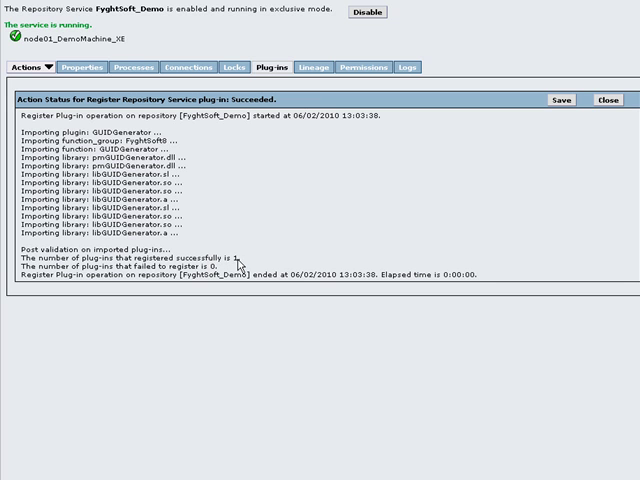
mouse_move(578, 134)
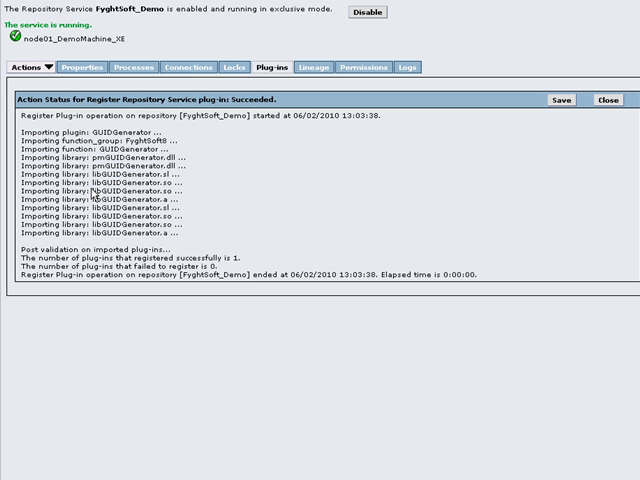
mouse_move(95, 185)
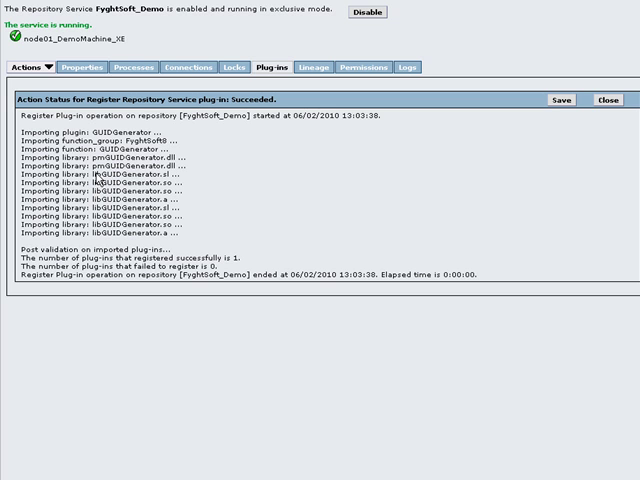
mouse_move(114, 215)
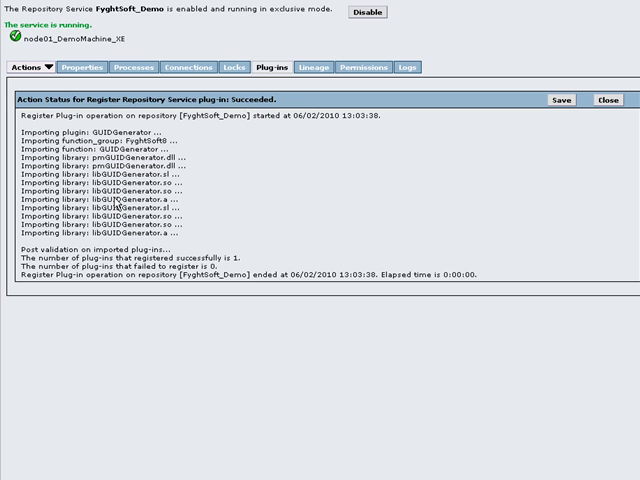
mouse_move(197, 217)
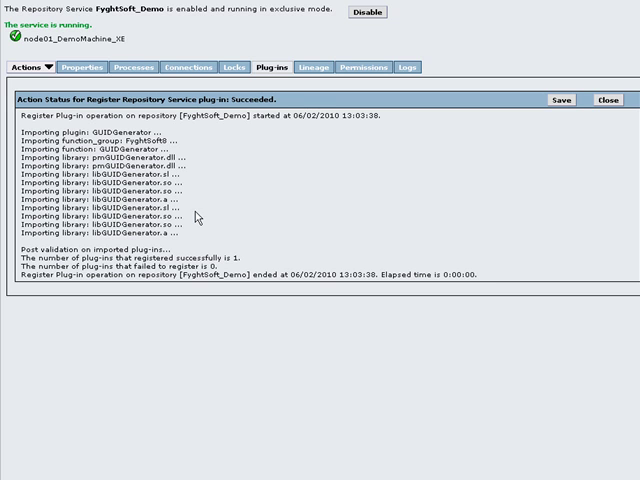
mouse_move(374, 227)
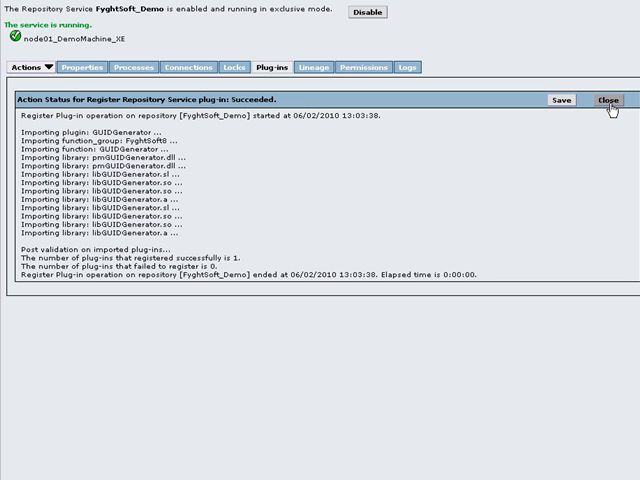
Close the action status report to show GUIDGenerator 8.0.0 under Registered plug-ins
left_click(604, 100)
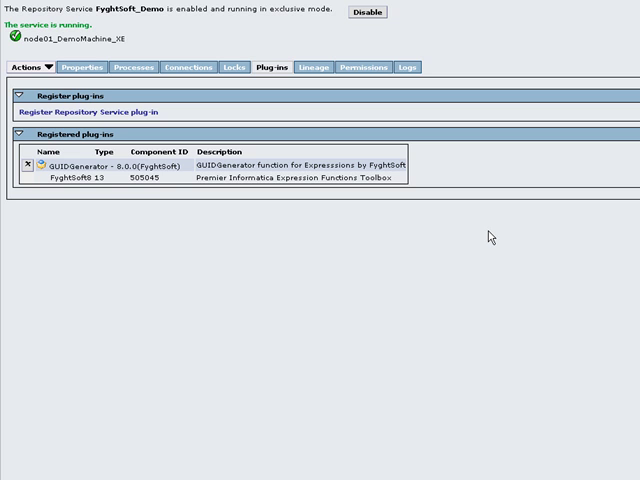
mouse_move(150, 257)
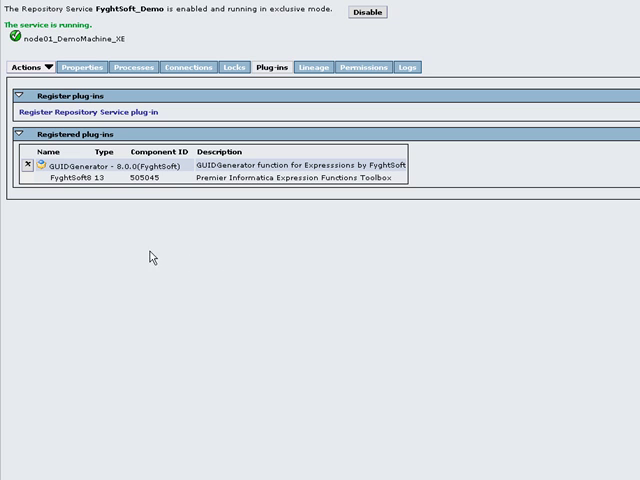
mouse_move(239, 196)
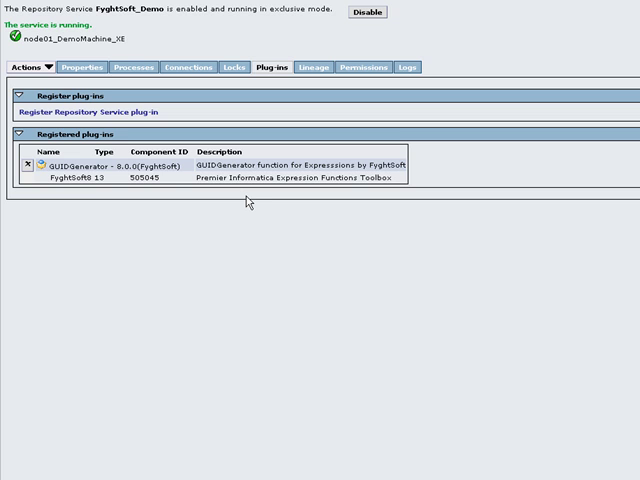
mouse_move(249, 201)
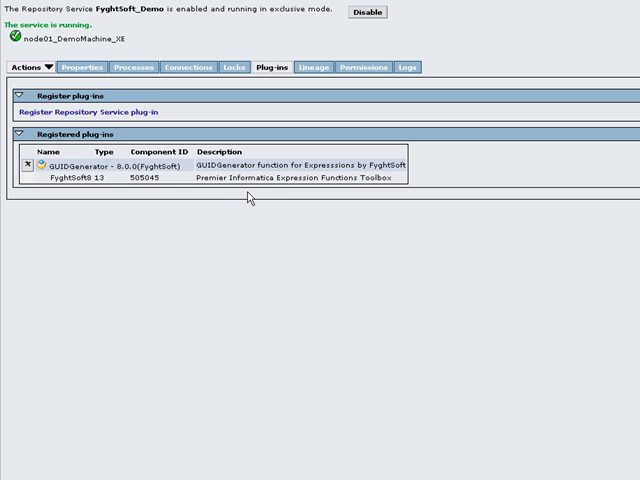